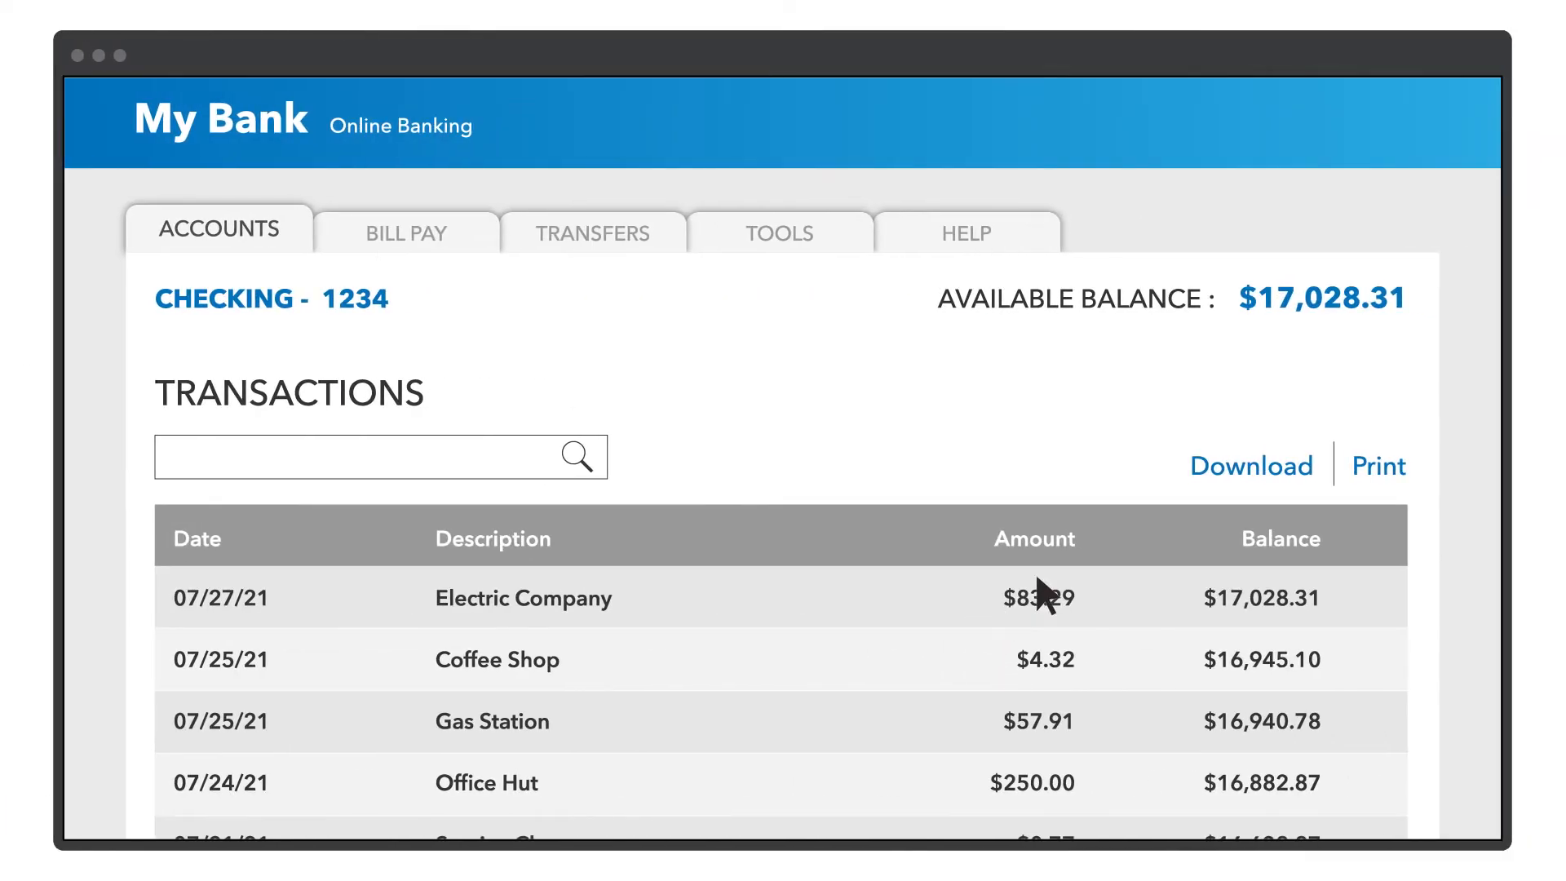
Open the Download Transaction Data form for Checking - 1234, 06/23/2021 to 07/27/2021.
{"action": "left_click", "coordinate": [1250, 465]}
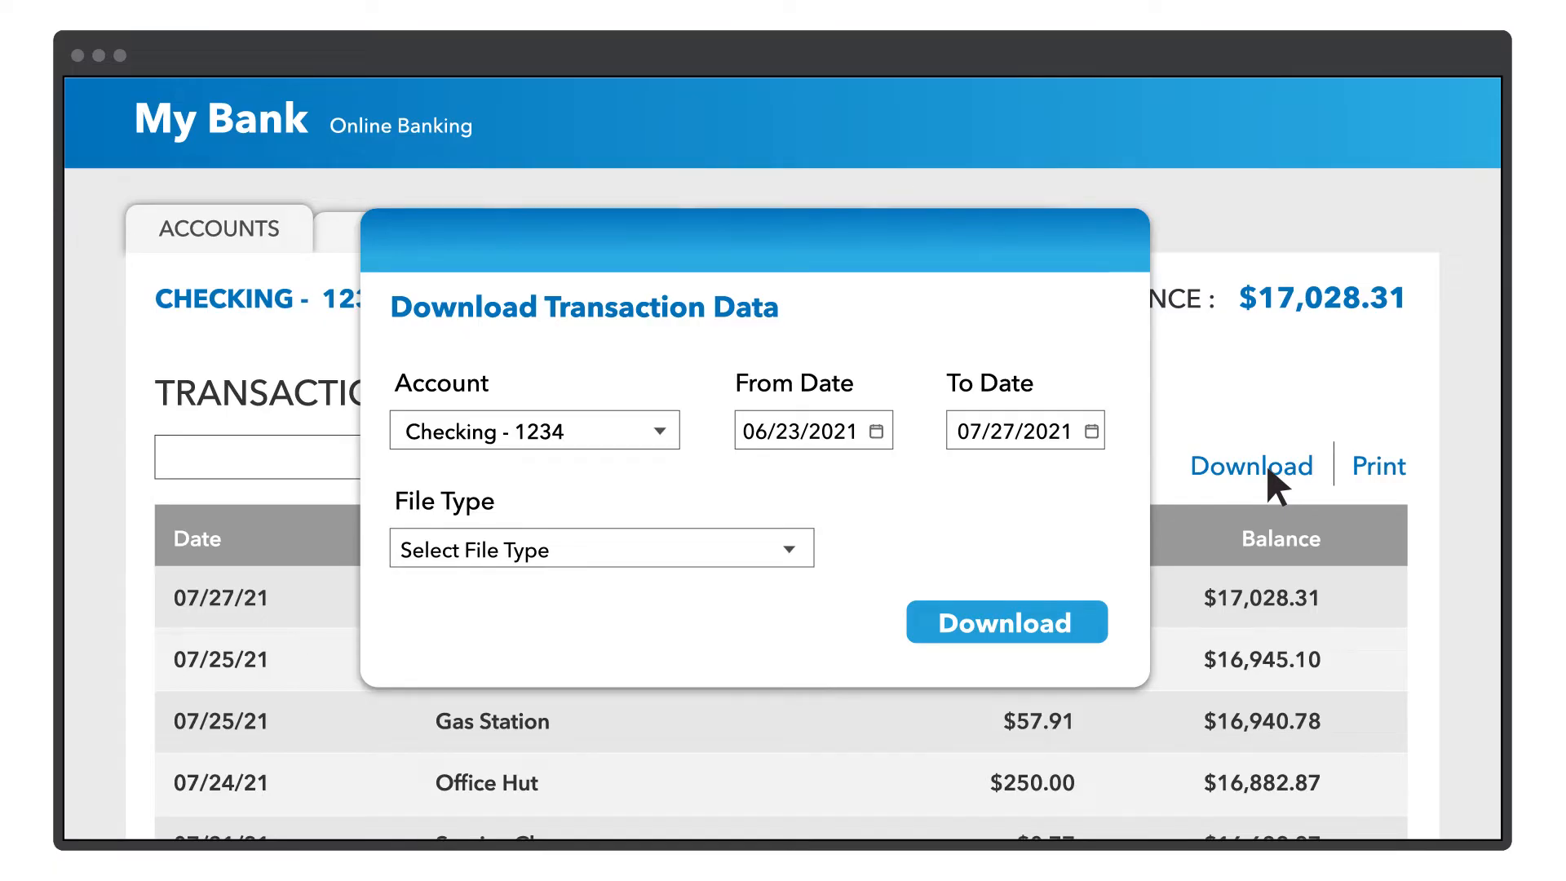
{"action": "mouse_move", "coordinate": [908, 454]}
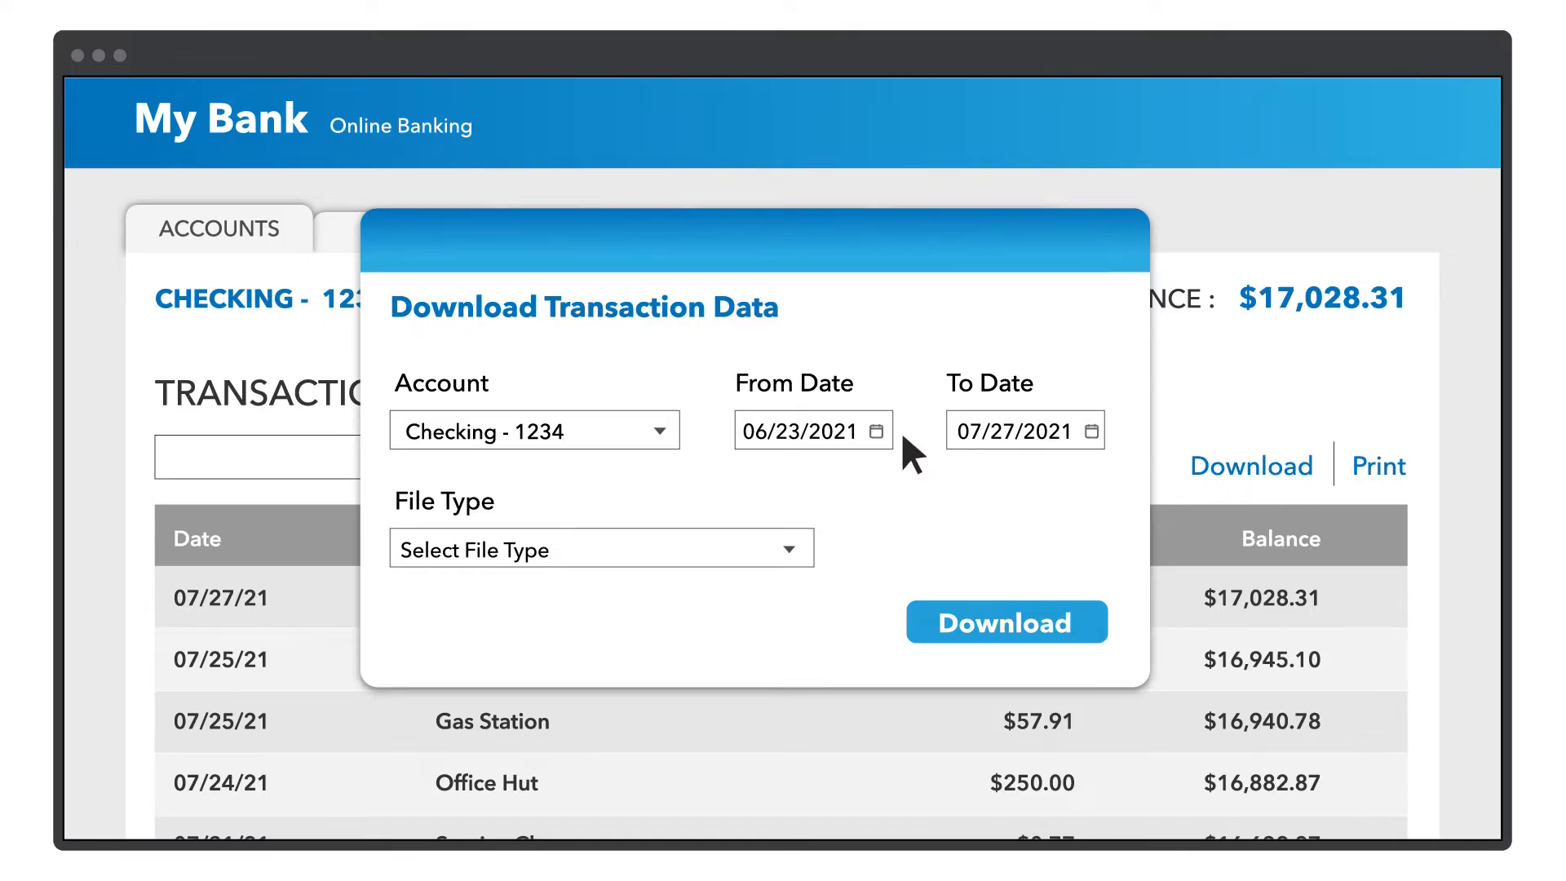
Expand the File Type dropdown to list CSV and Quicken formats.
{"action": "left_click", "coordinate": [875, 431]}
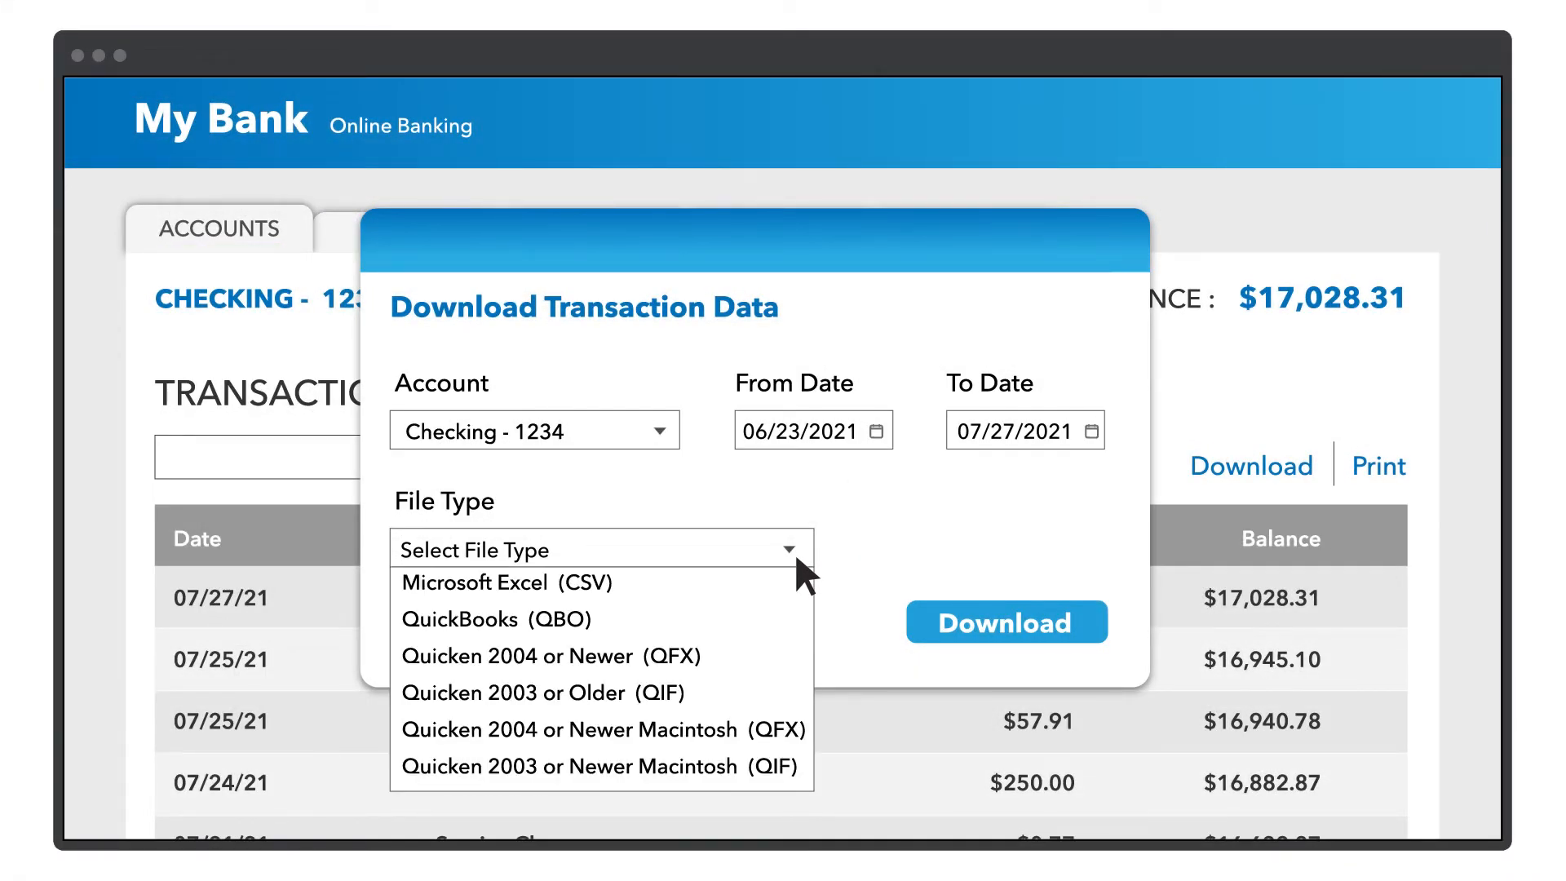
Download the checking transactions in Microsoft Excel (CSV) format.
{"action": "left_click", "coordinate": [497, 618]}
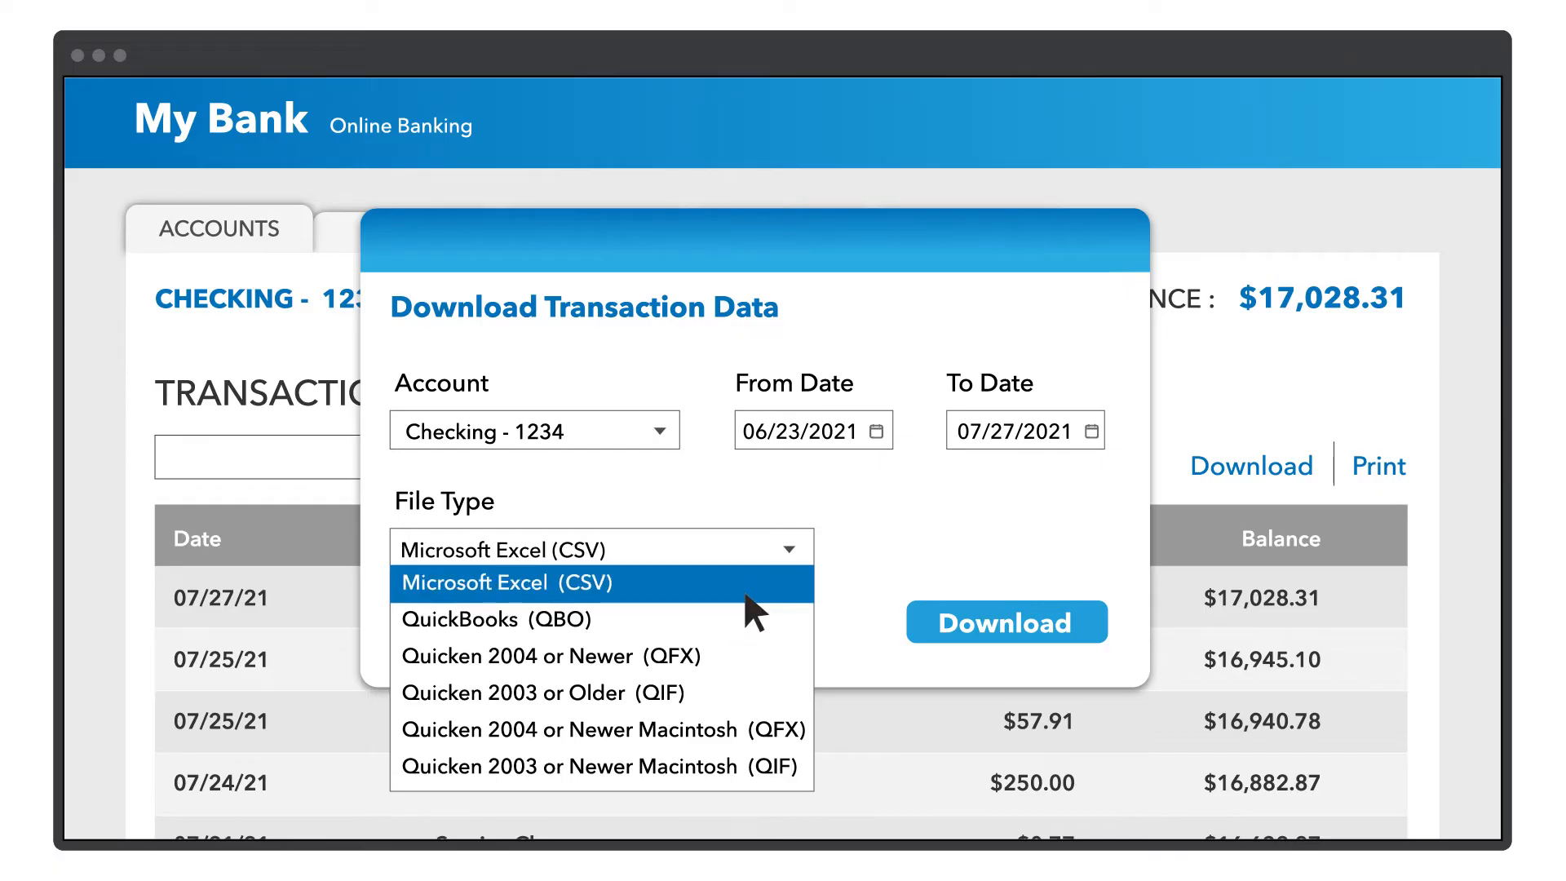
{"action": "left_click", "coordinate": [504, 582]}
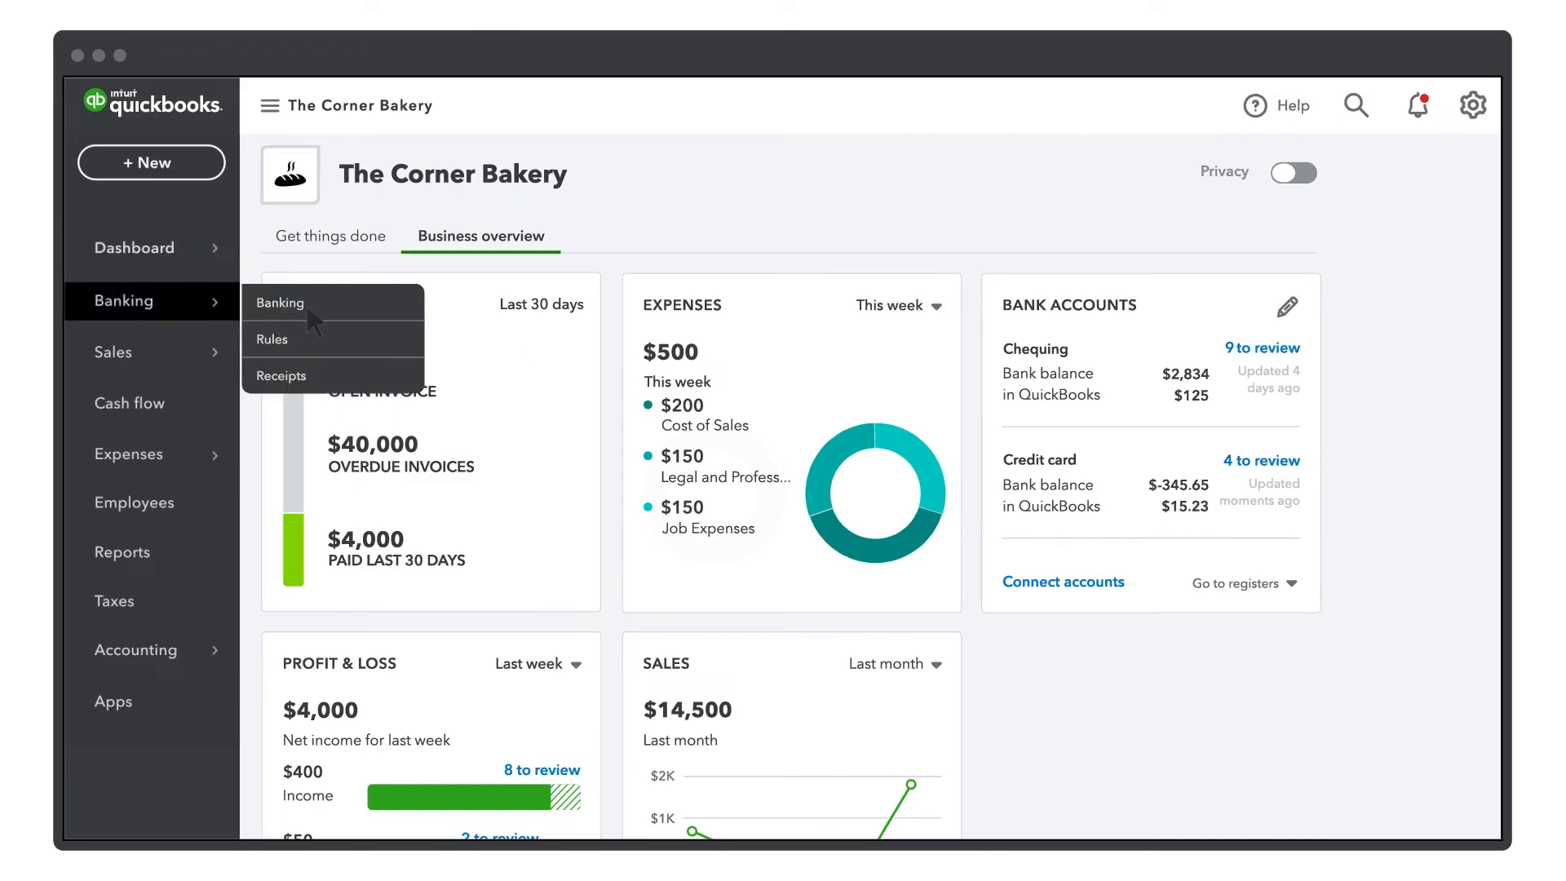
Upload BankTransactions.CSV from the Banking page for manual import.
{"action": "left_click", "coordinate": [280, 303]}
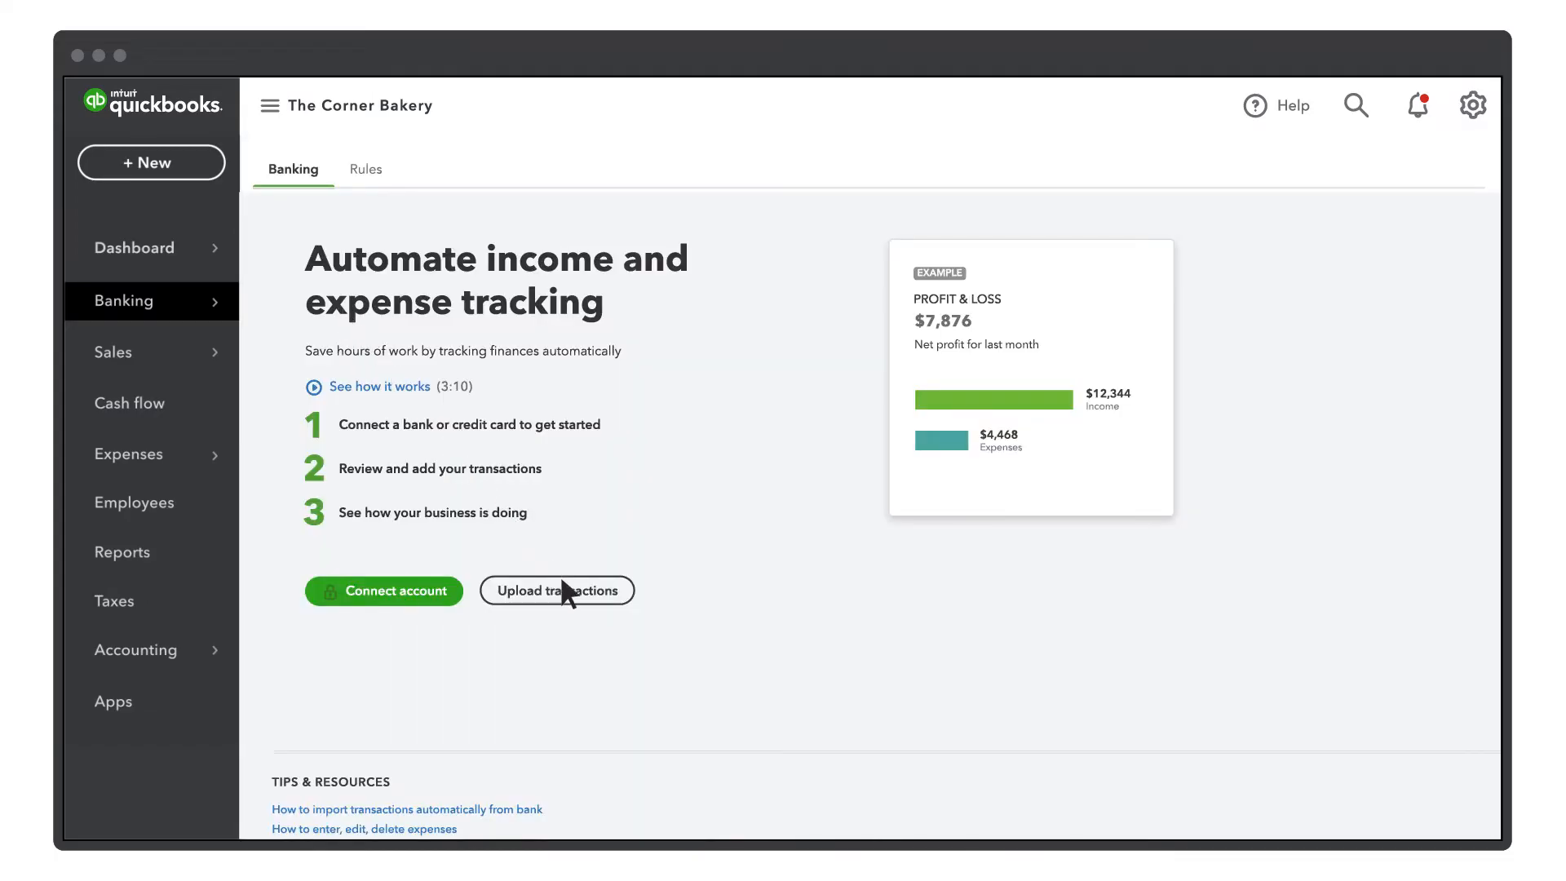
{"action": "left_click", "coordinate": [556, 590]}
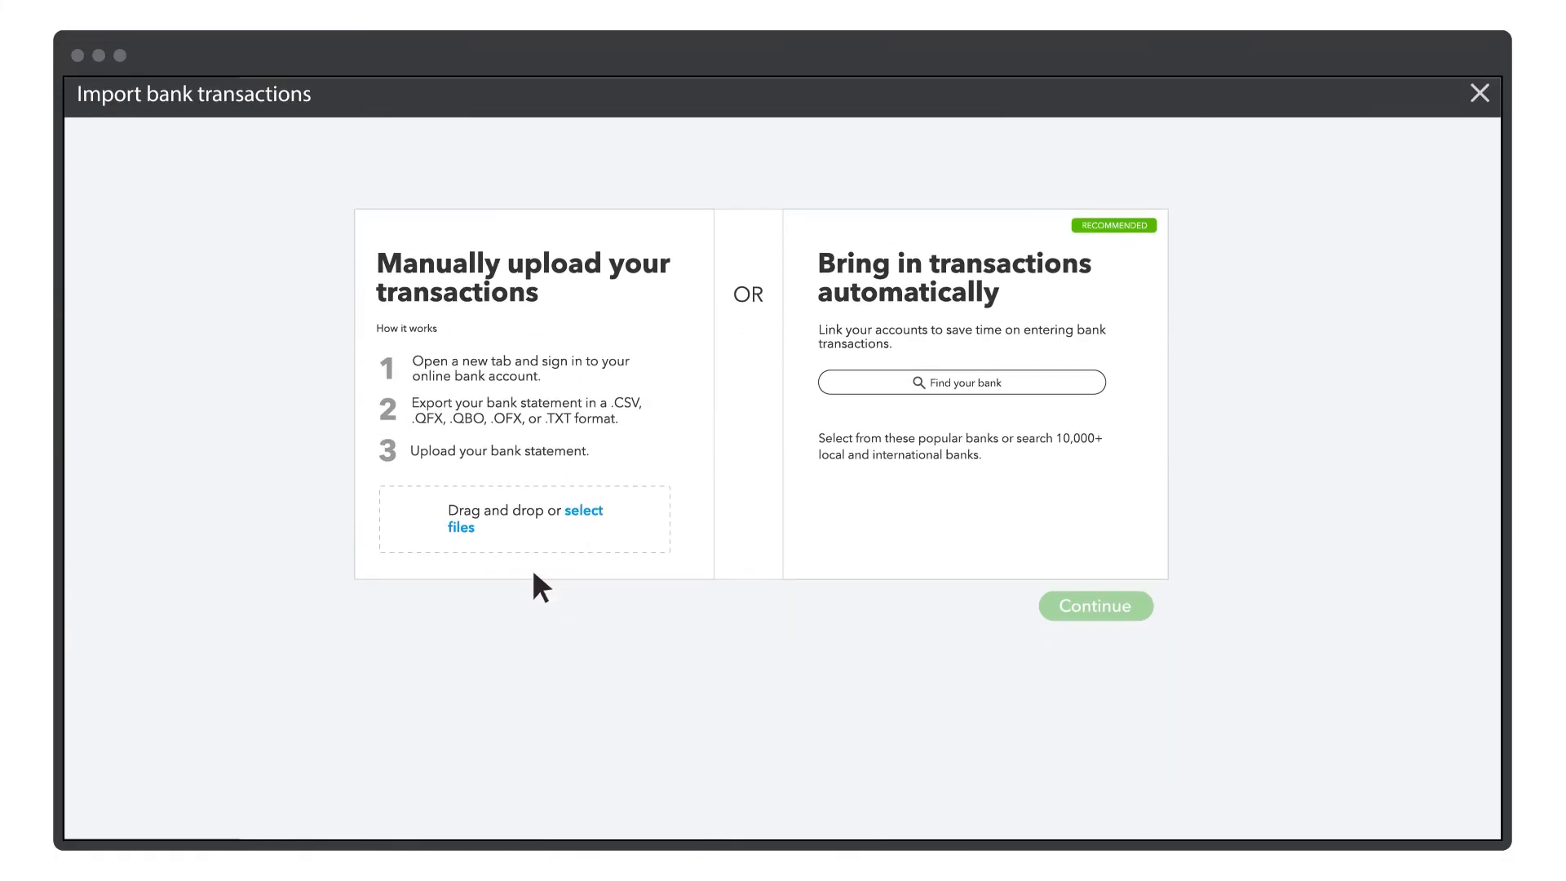
{"action": "mouse_move", "coordinate": [481, 555]}
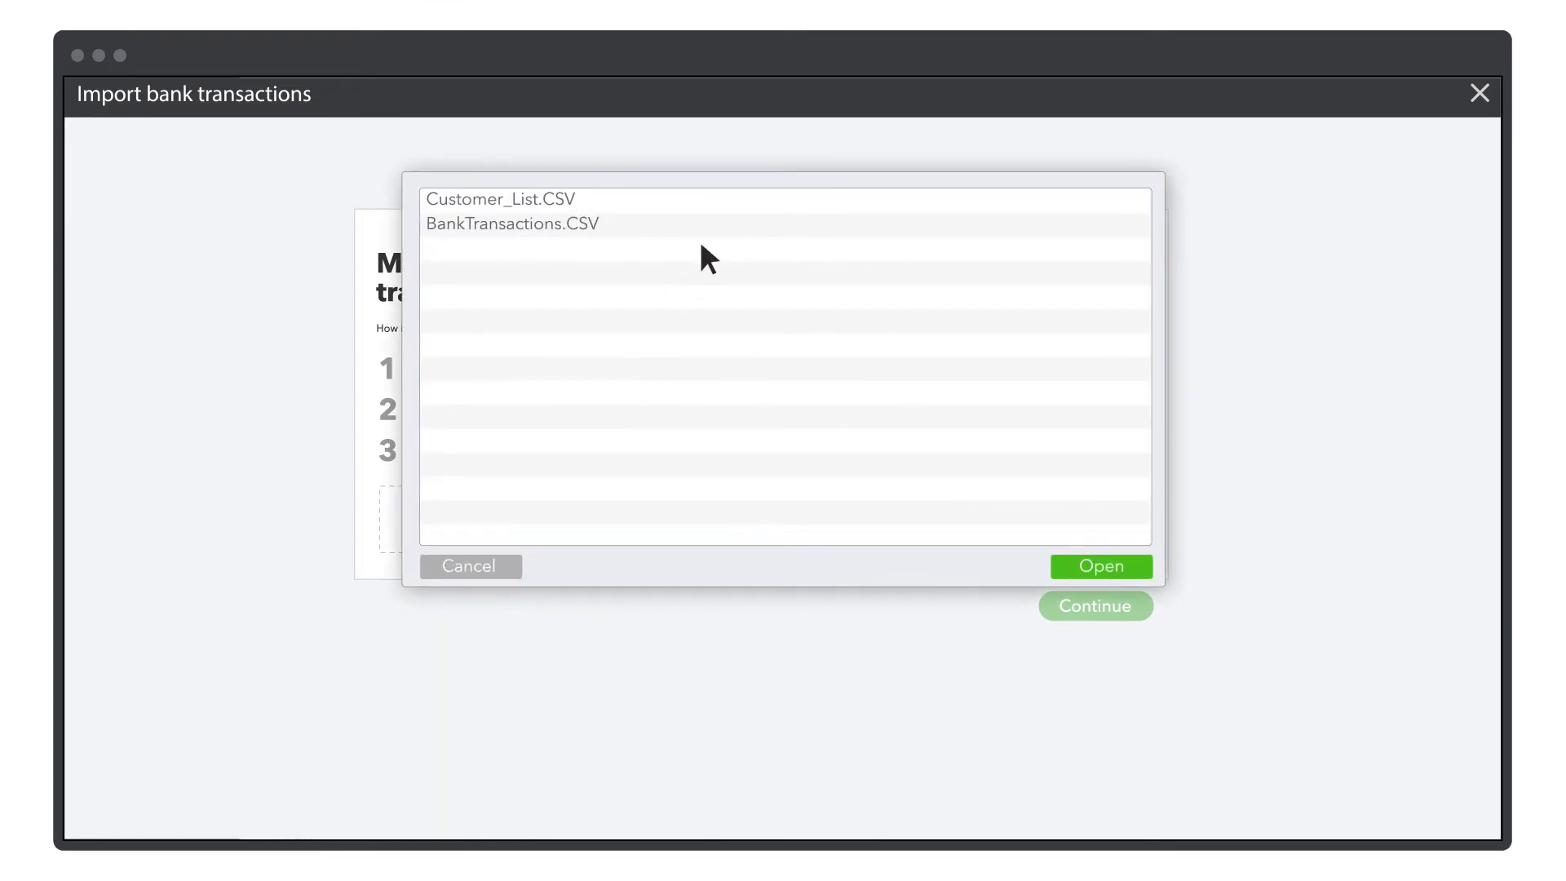
{"action": "left_click", "coordinate": [1100, 566]}
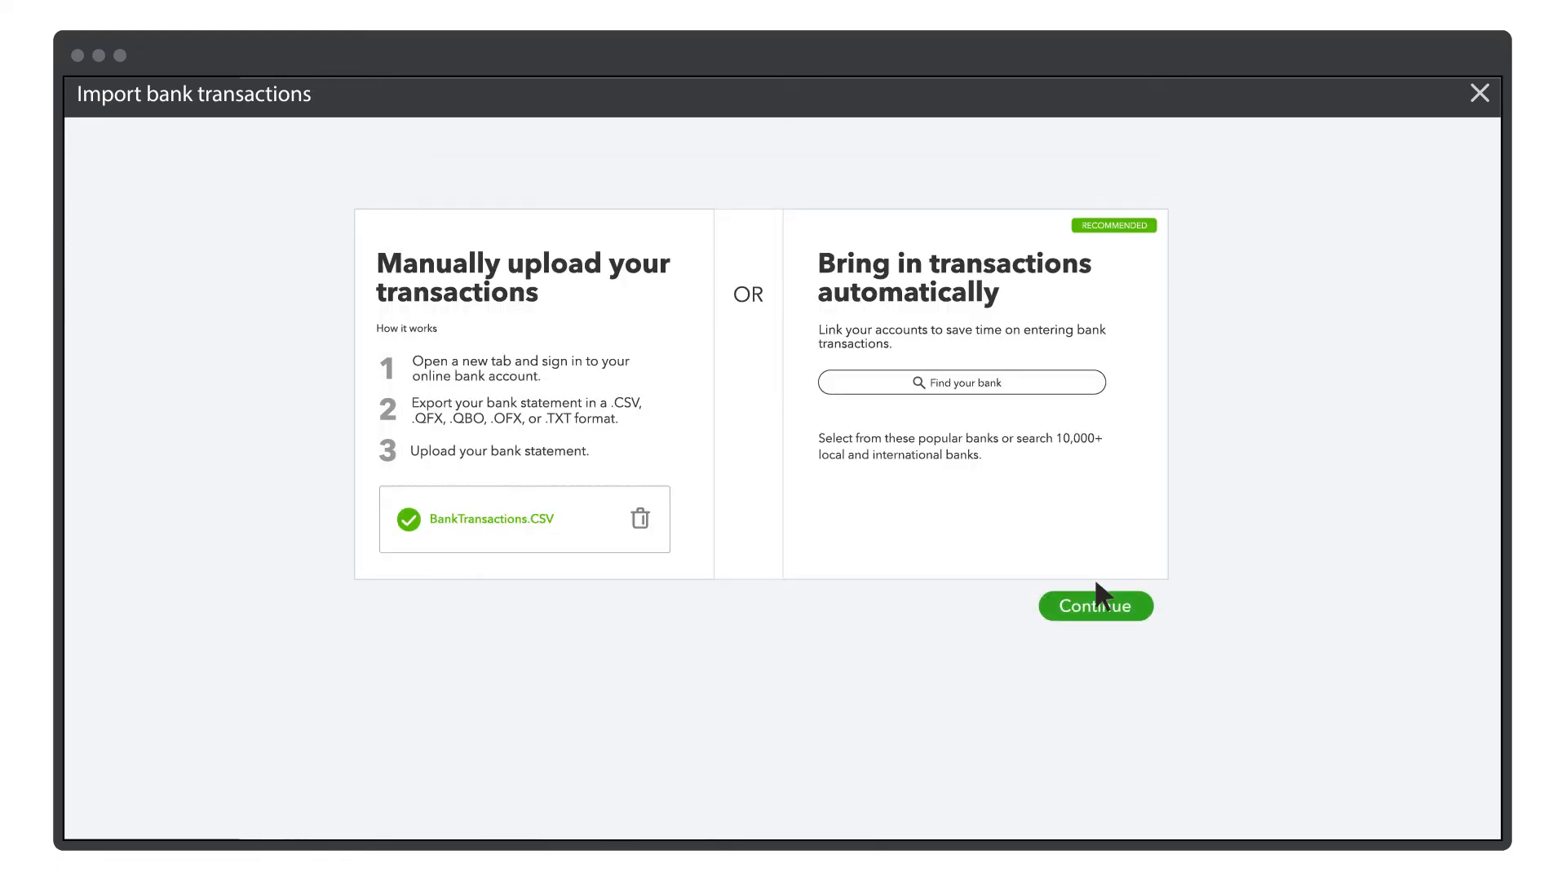
Choose Checking as the QuickBooks account for the uploaded transactions.
{"action": "left_click", "coordinate": [1095, 605]}
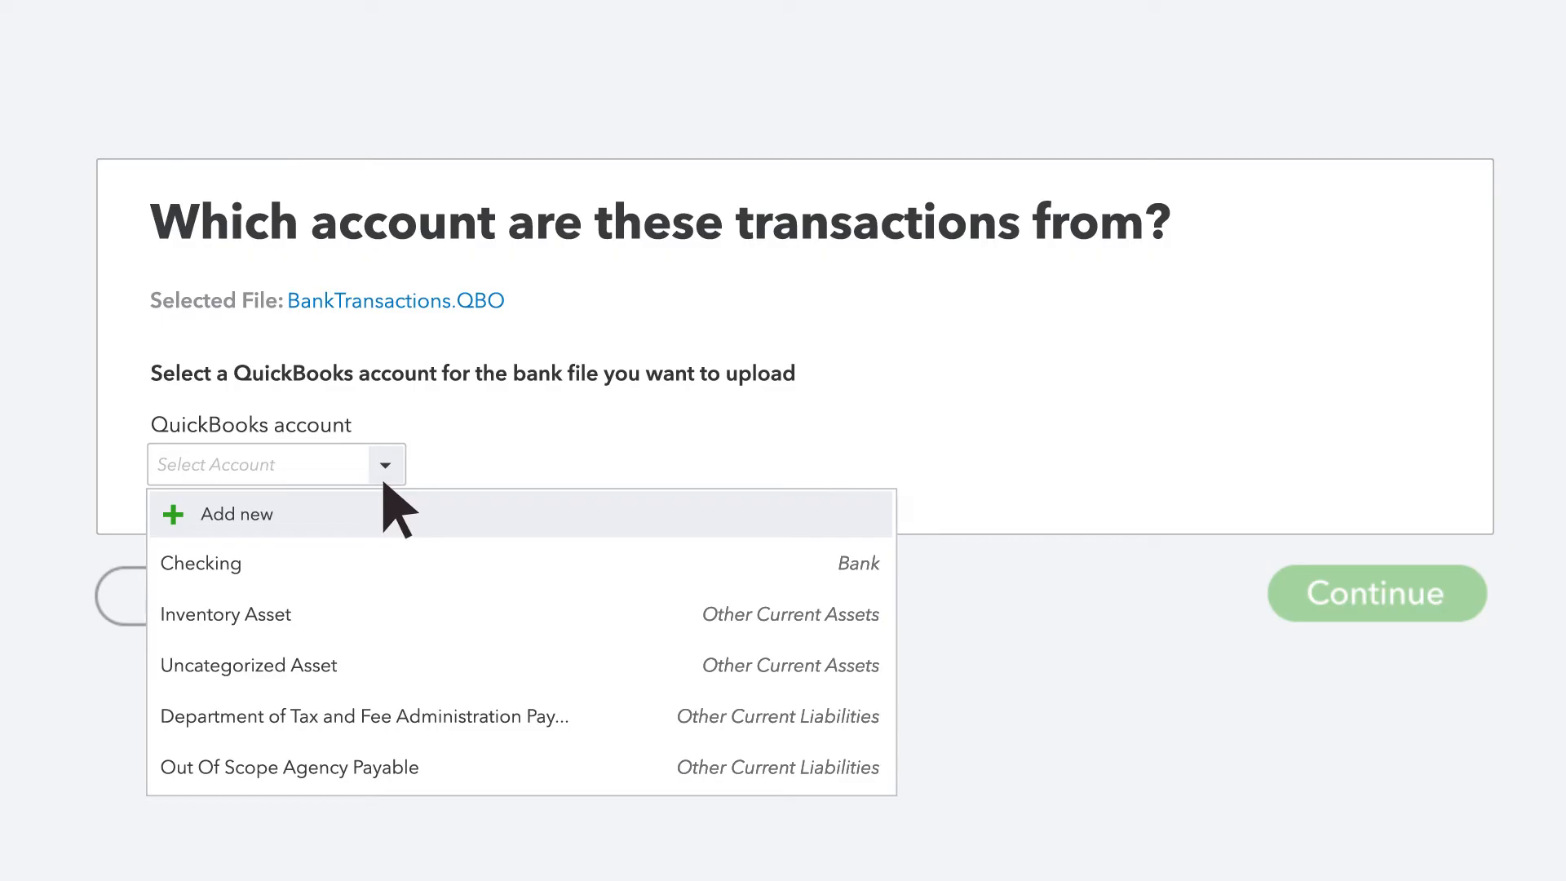
{"action": "mouse_move", "coordinate": [419, 599]}
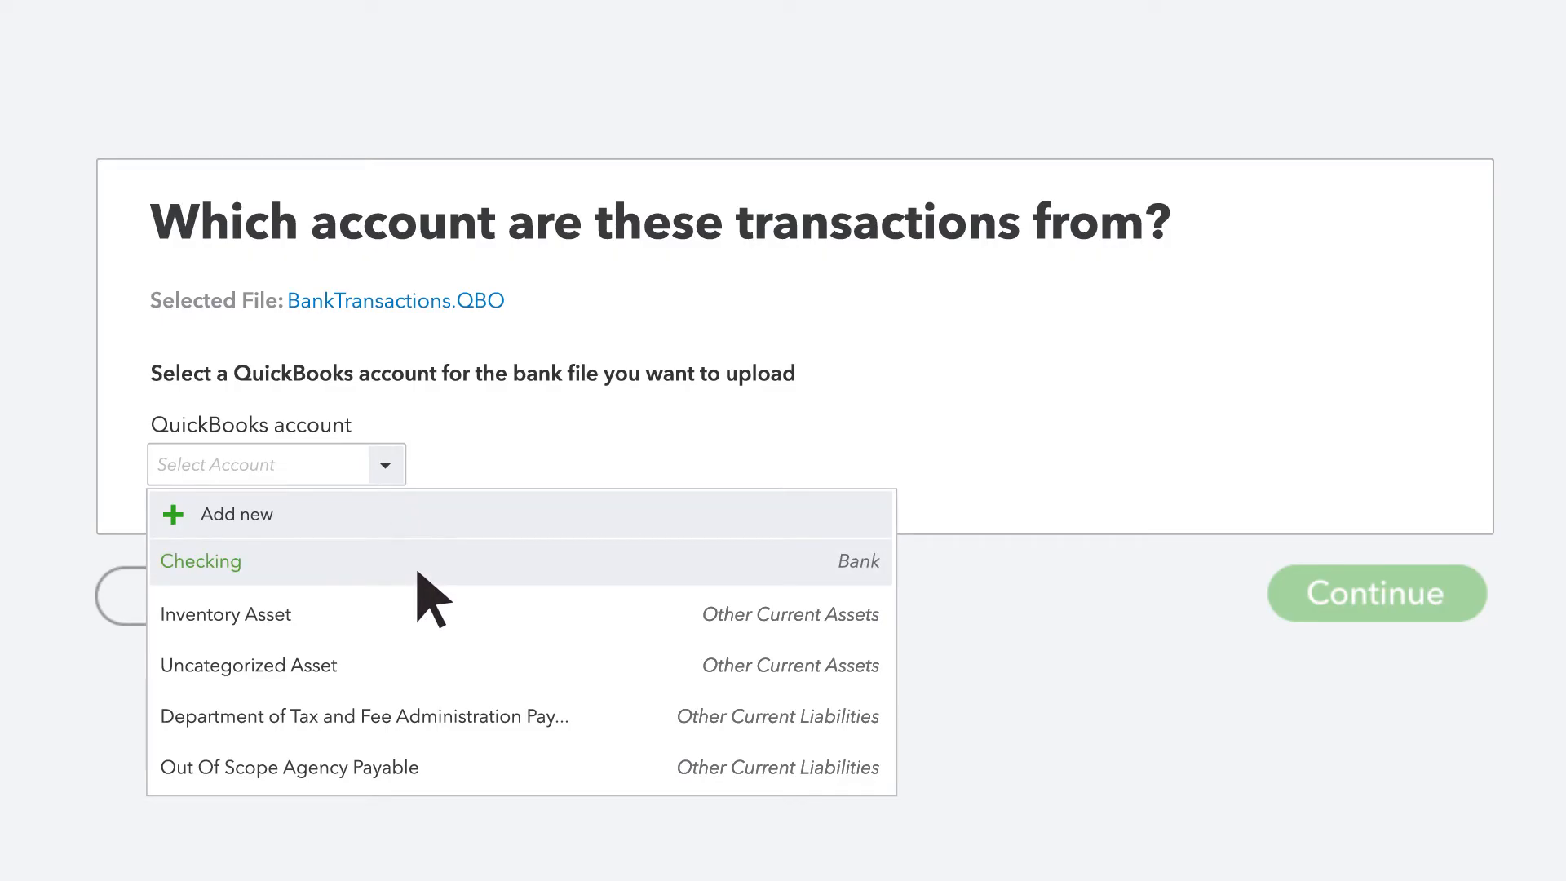
{"action": "left_click", "coordinate": [200, 562]}
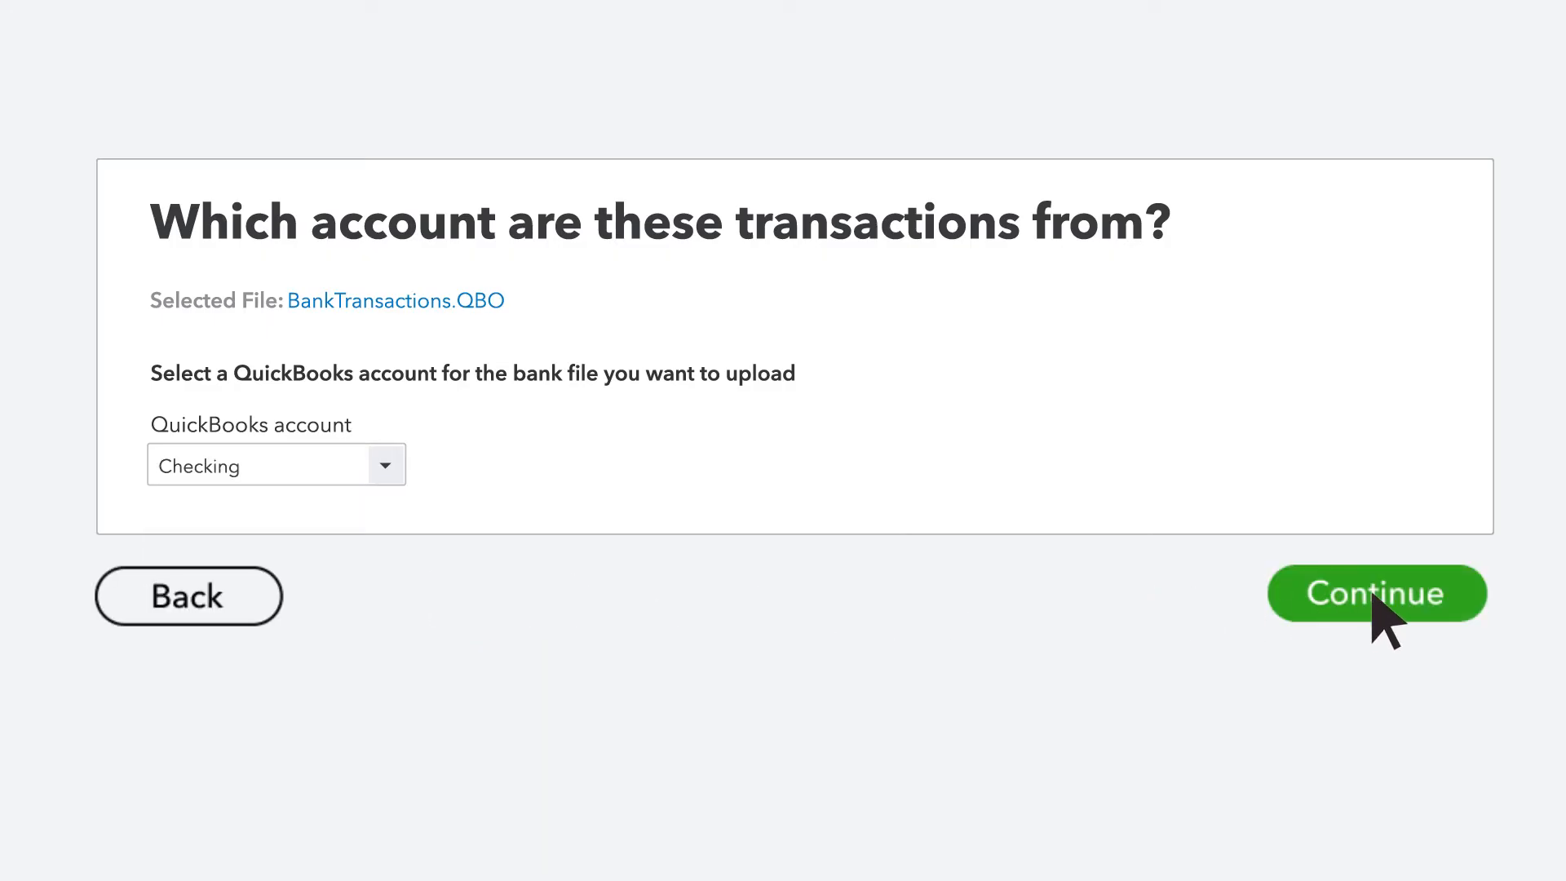
Use MM/dd/yyyy dates and map Amount to Column 3: Transaction.
{"action": "left_click", "coordinate": [1376, 595]}
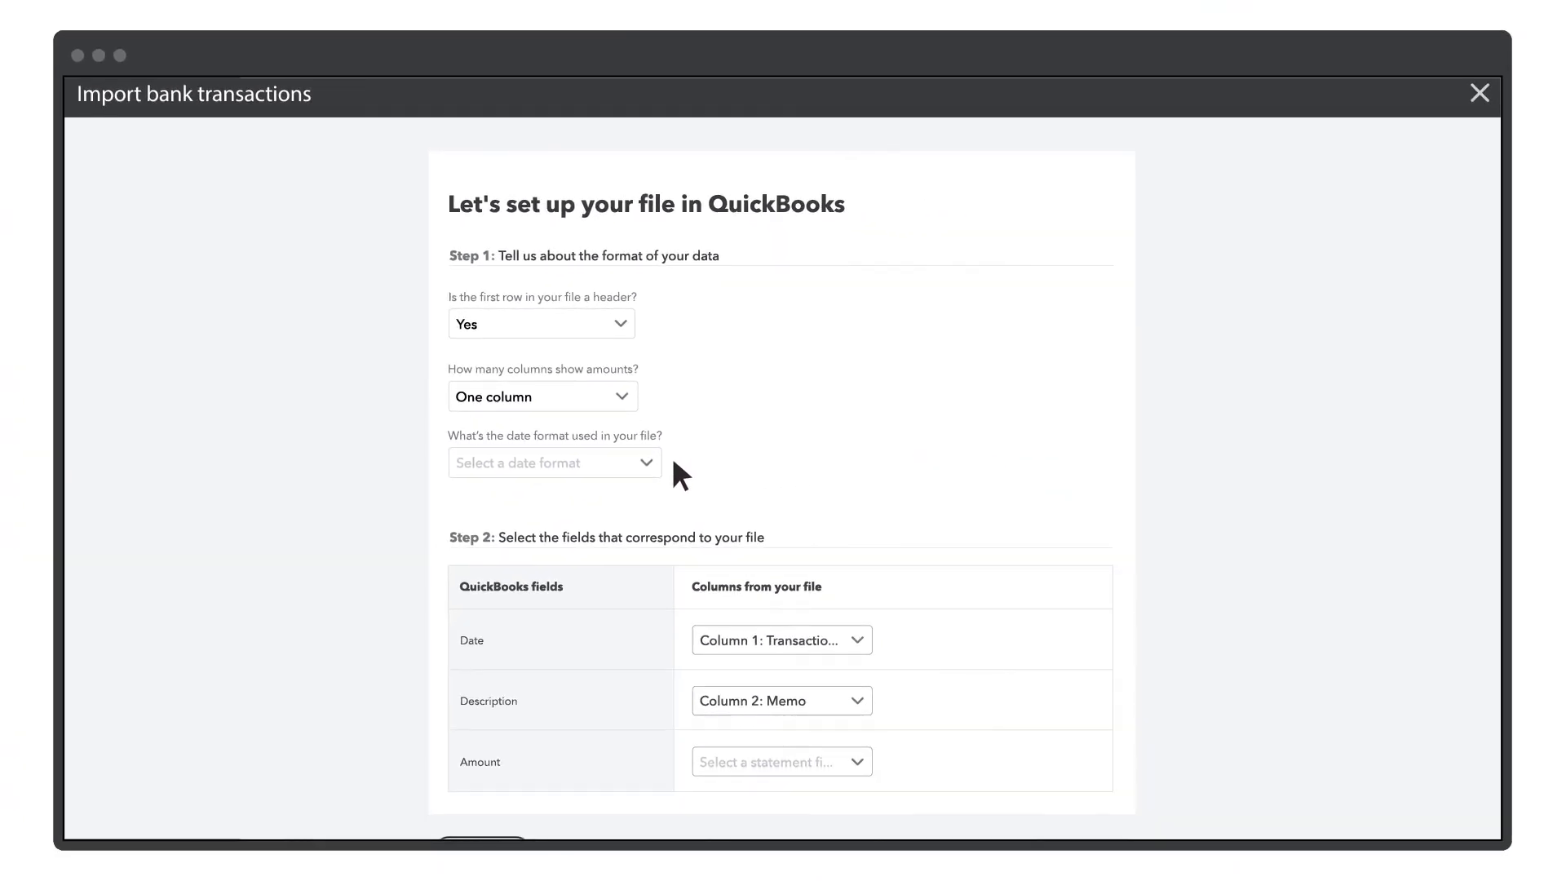
{"action": "left_click", "coordinate": [553, 462]}
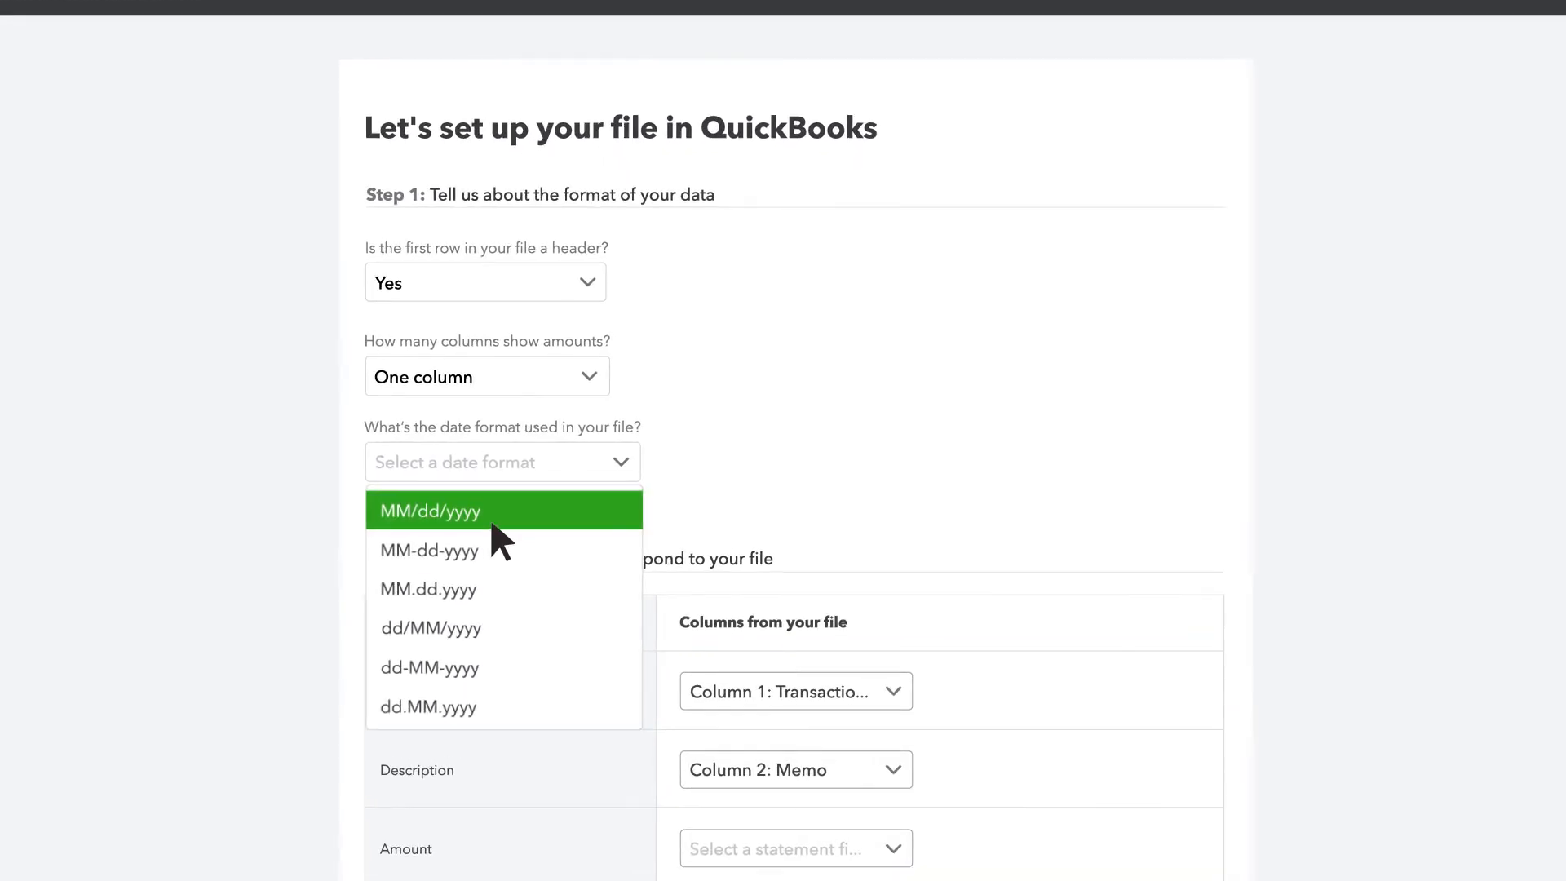
{"action": "left_click", "coordinate": [429, 511]}
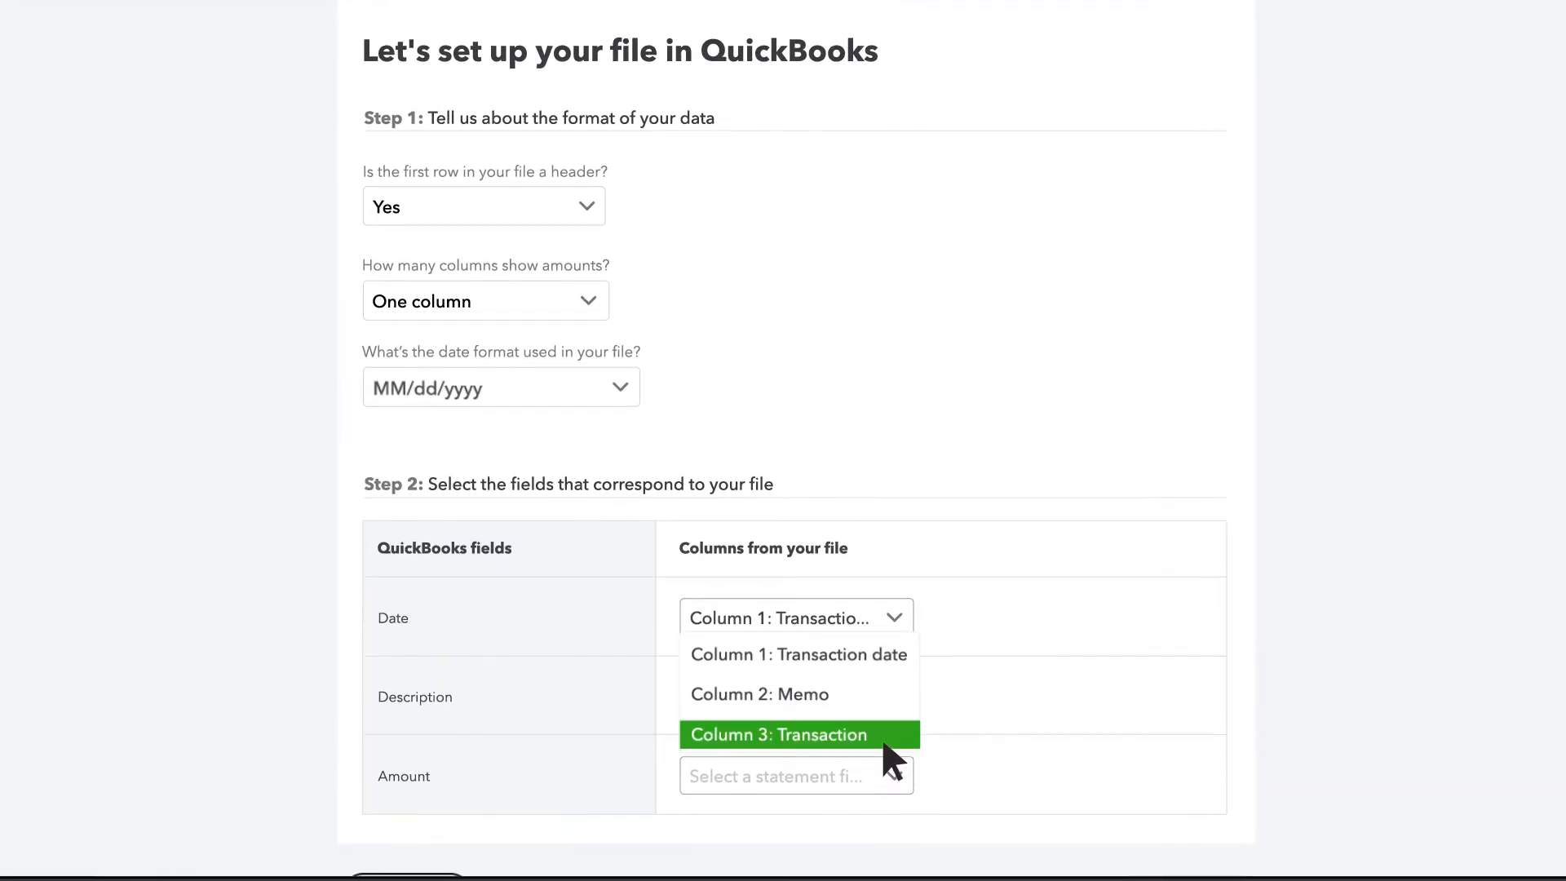
{"action": "left_click", "coordinate": [778, 734]}
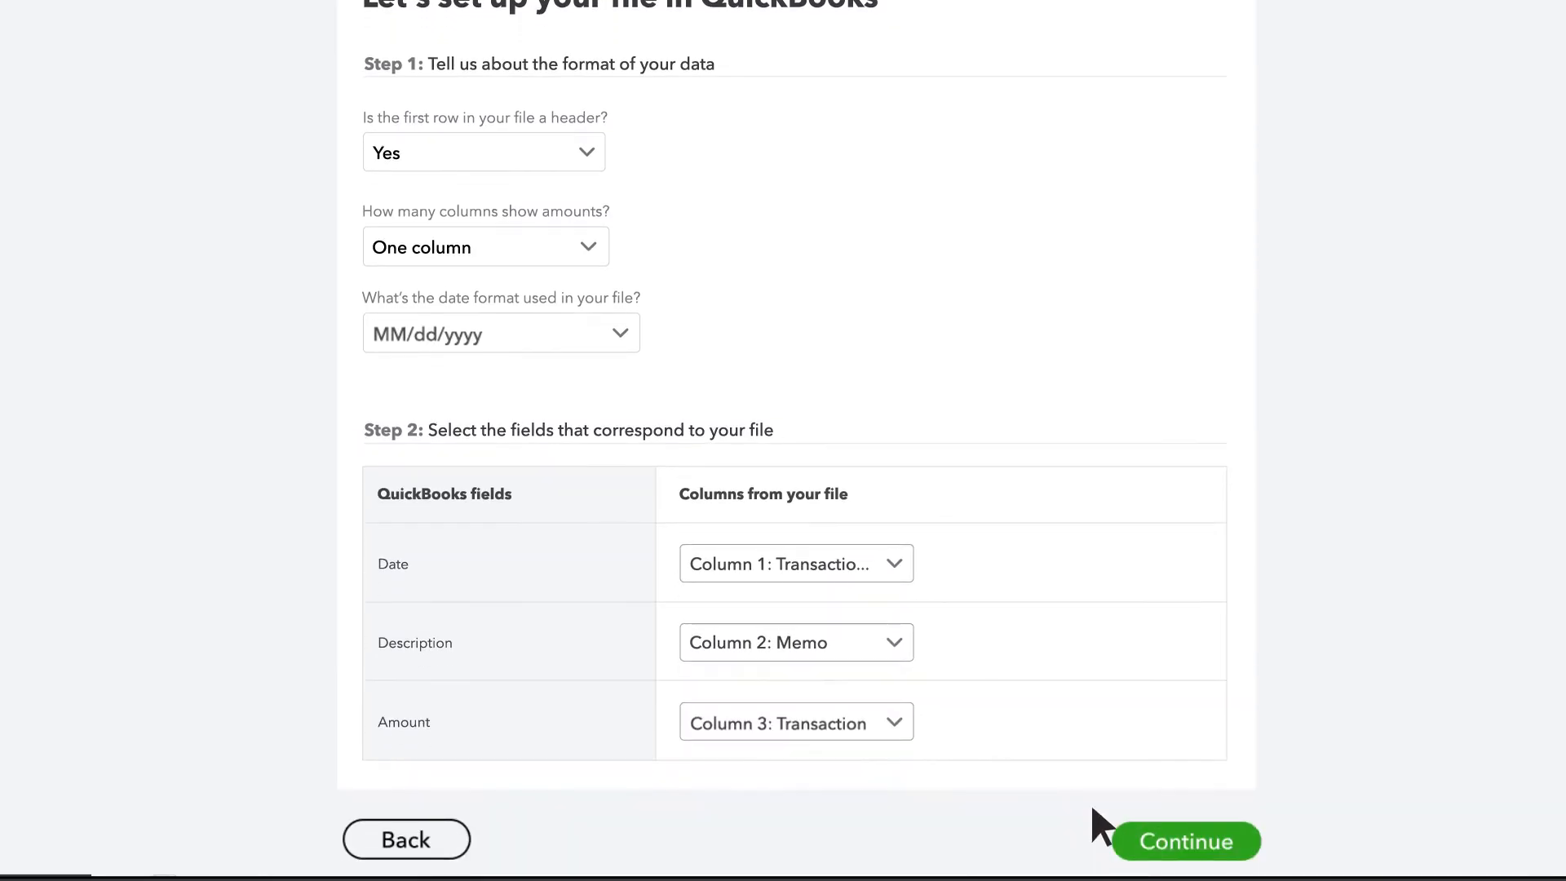
Select all 25 transactions and confirm importing them into Checking.
{"action": "left_click", "coordinate": [1185, 841]}
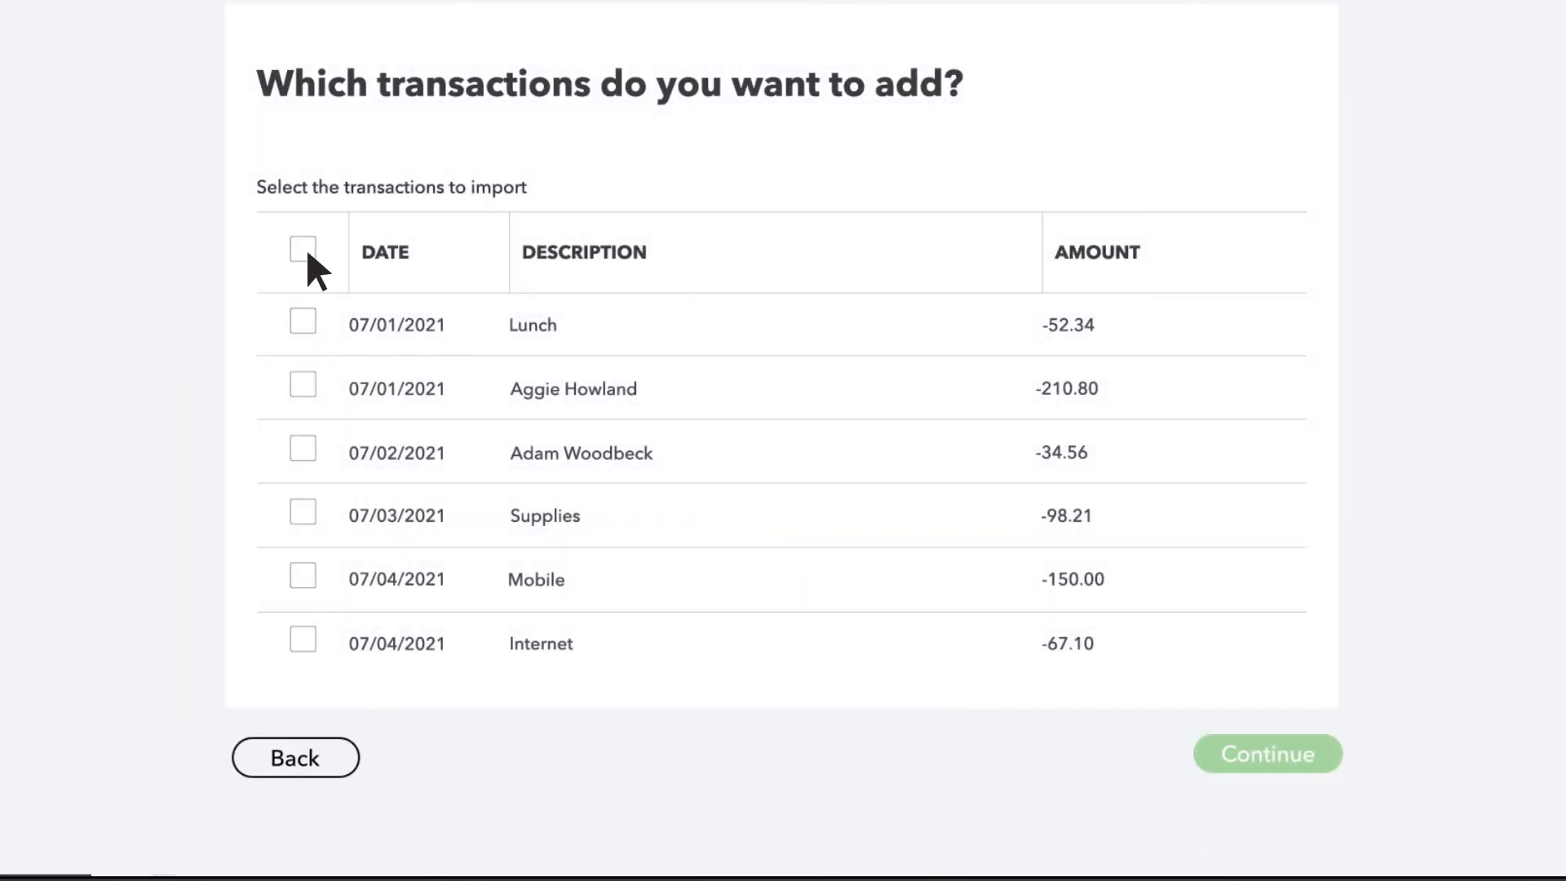
{"action": "left_click", "coordinate": [303, 249]}
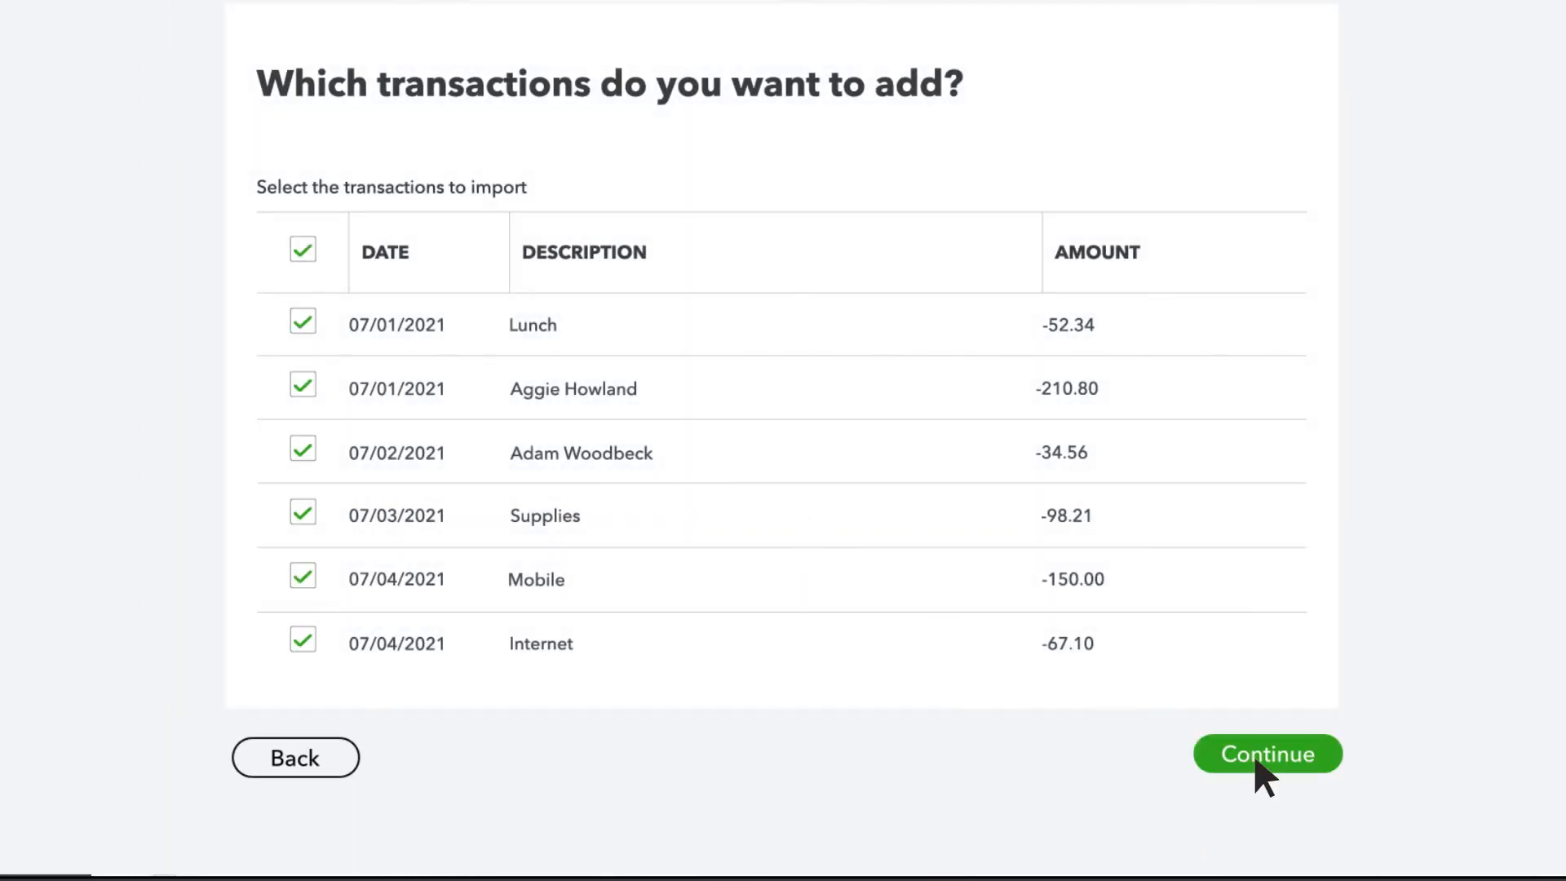
{"action": "left_click", "coordinate": [1266, 753]}
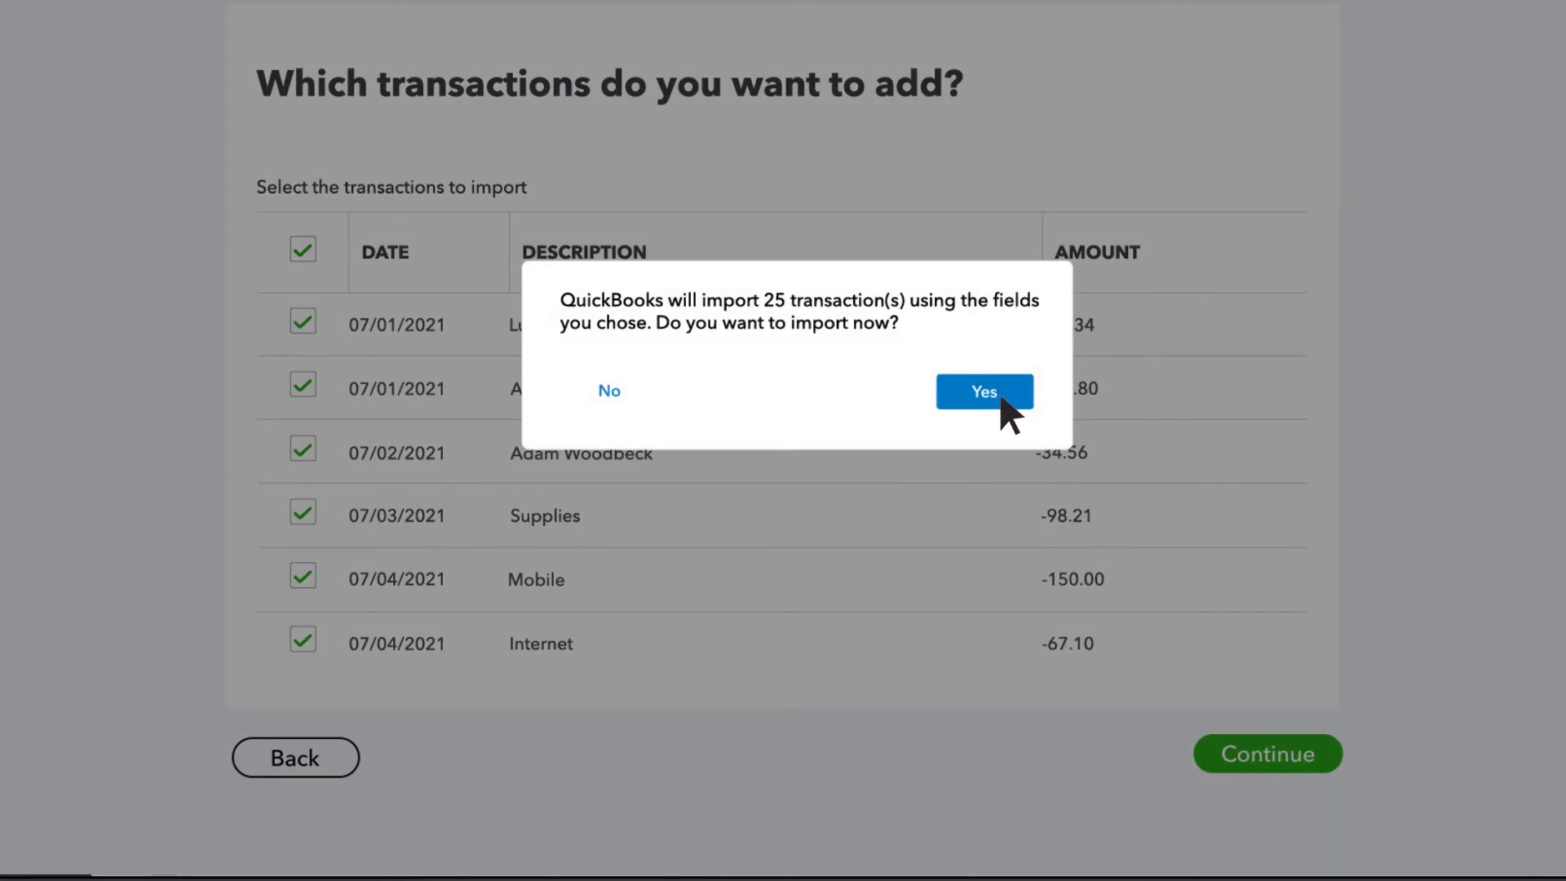
{"action": "left_click", "coordinate": [984, 390]}
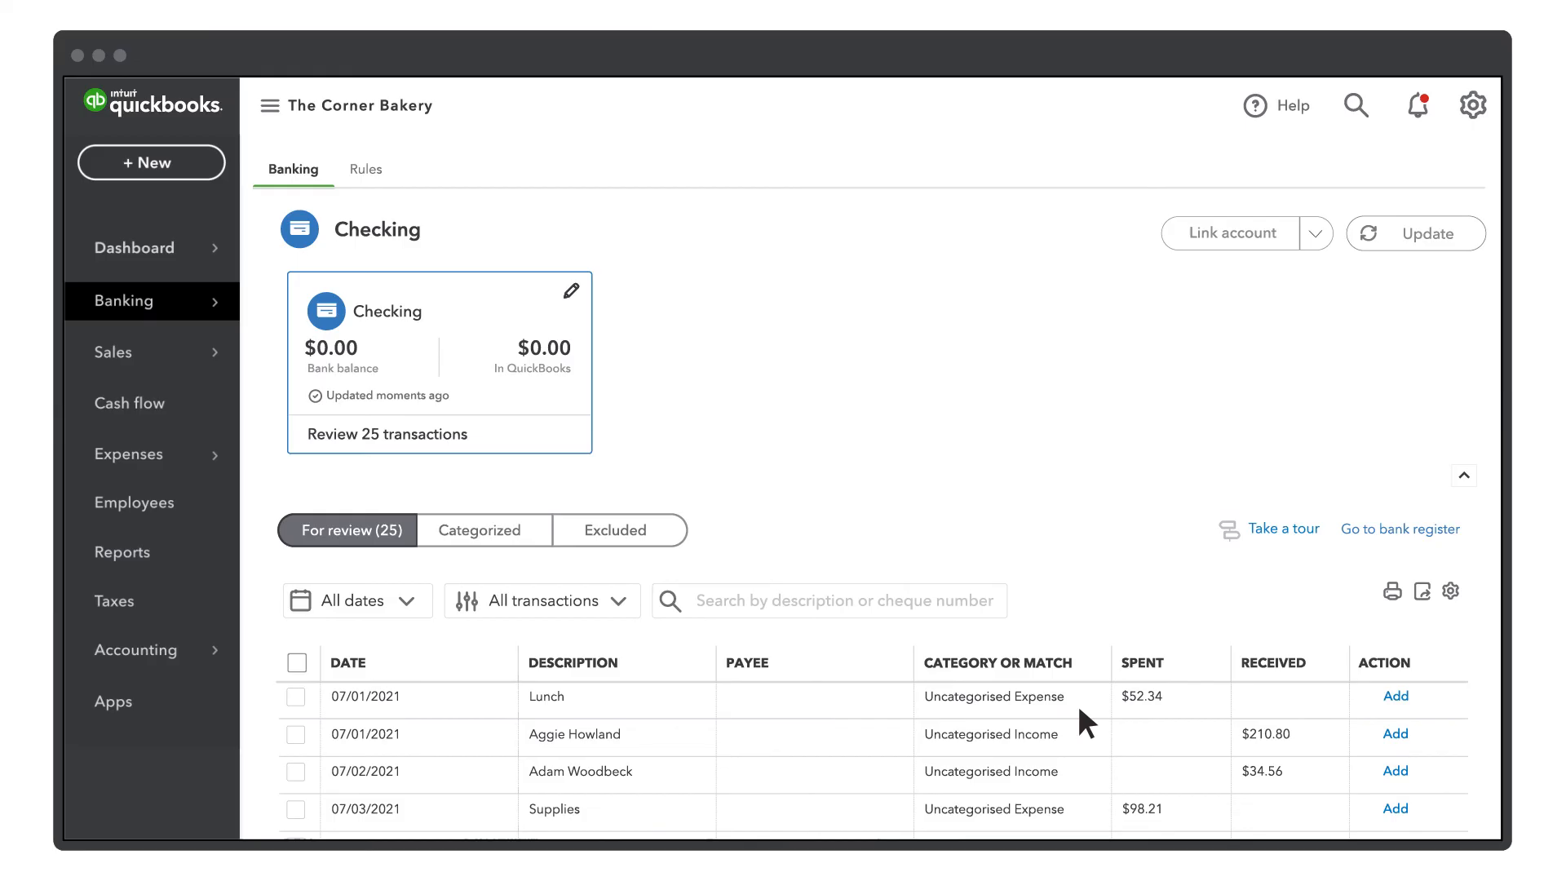
Expand the Link account menu to show the File upload option.
{"action": "left_click", "coordinate": [1315, 232]}
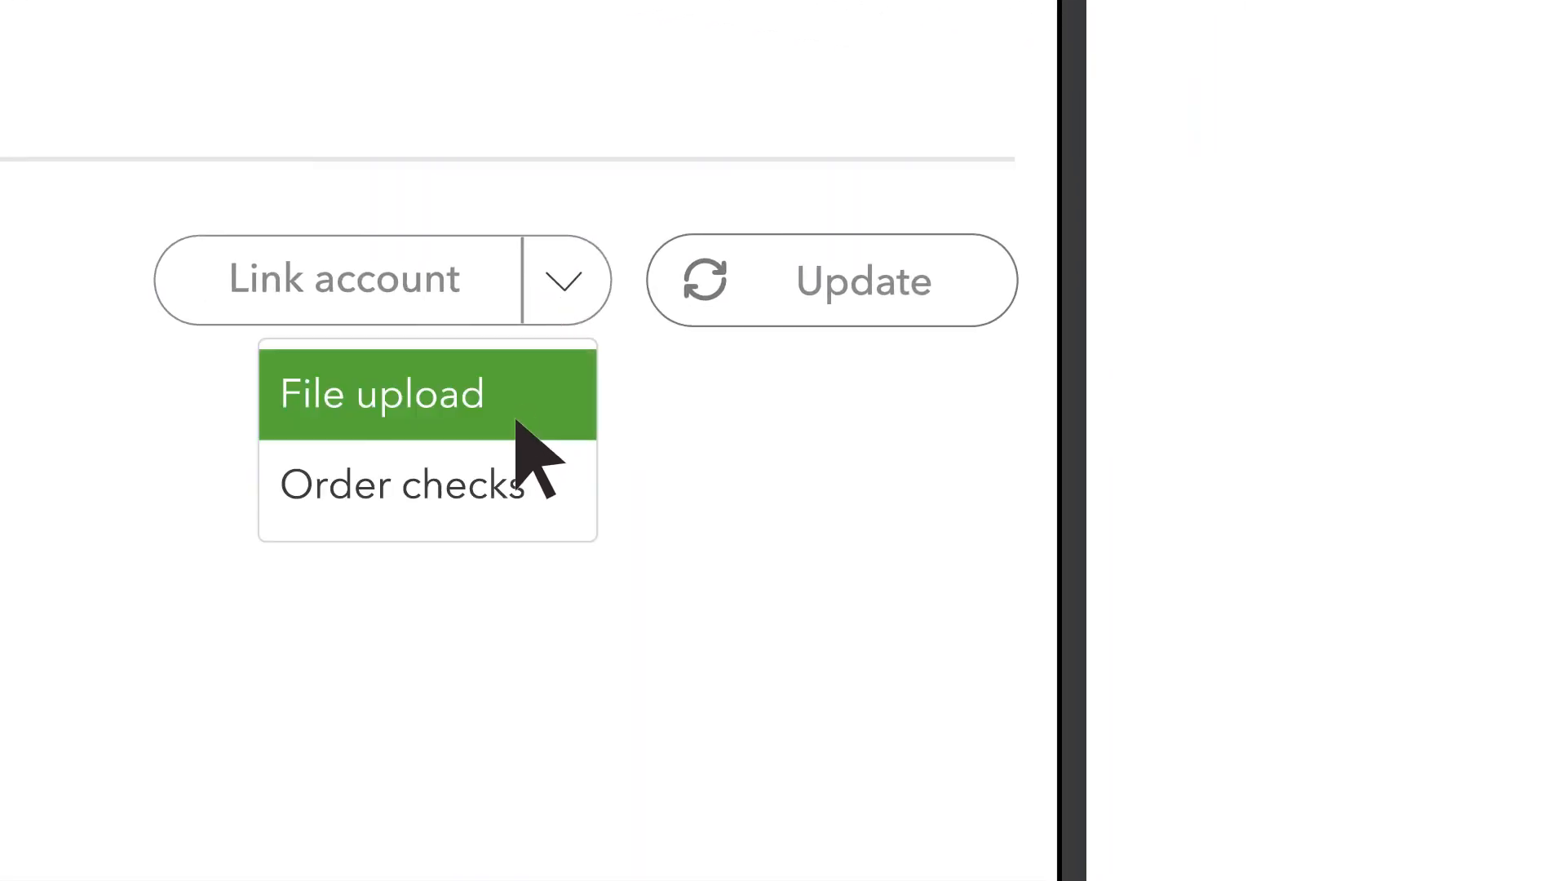